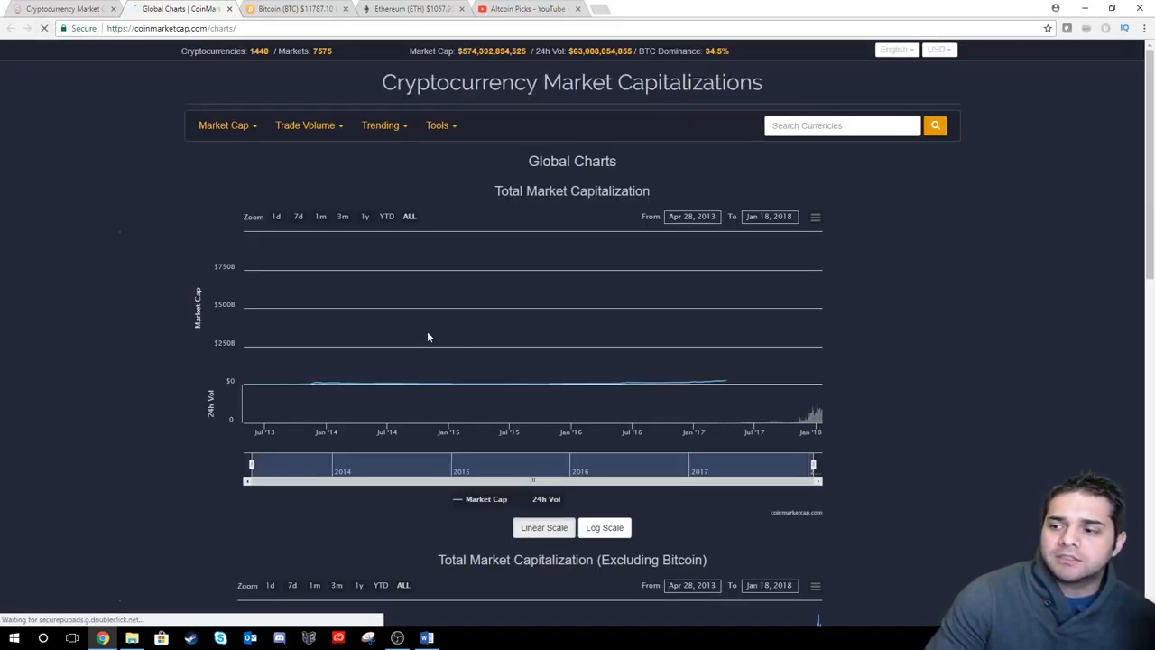
- Narrow the Total Market Capitalization chart to one day, Jan 17–18 2018
{"action": "left_click", "coordinate": [276, 217]}
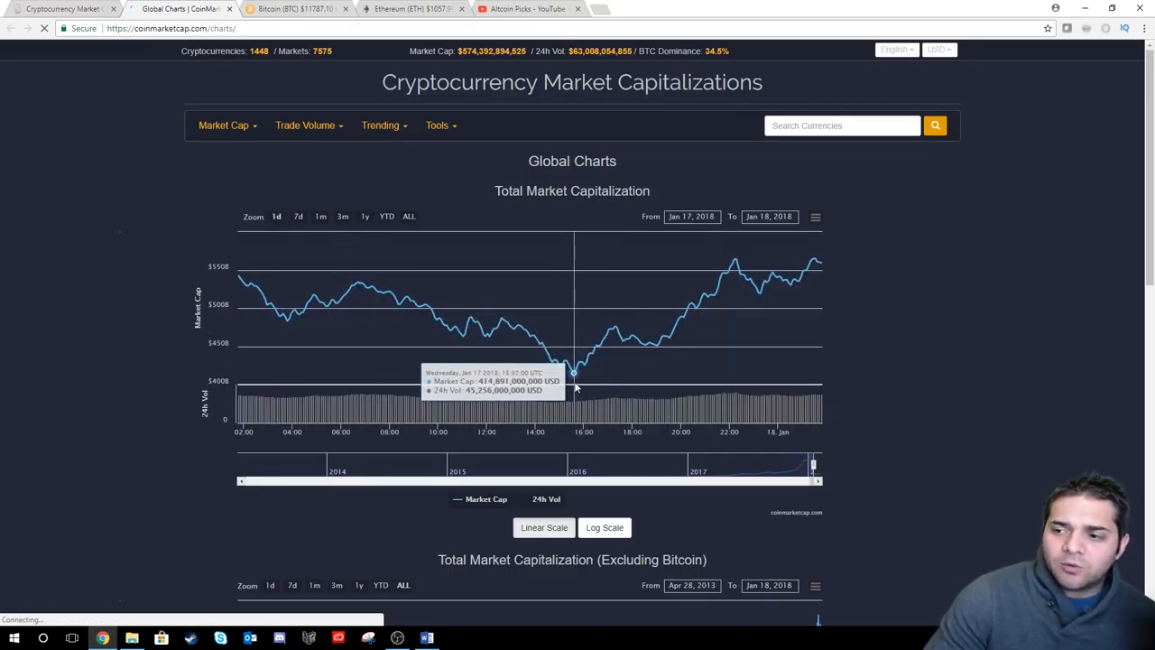
{"action": "mouse_move", "coordinate": [104, 357]}
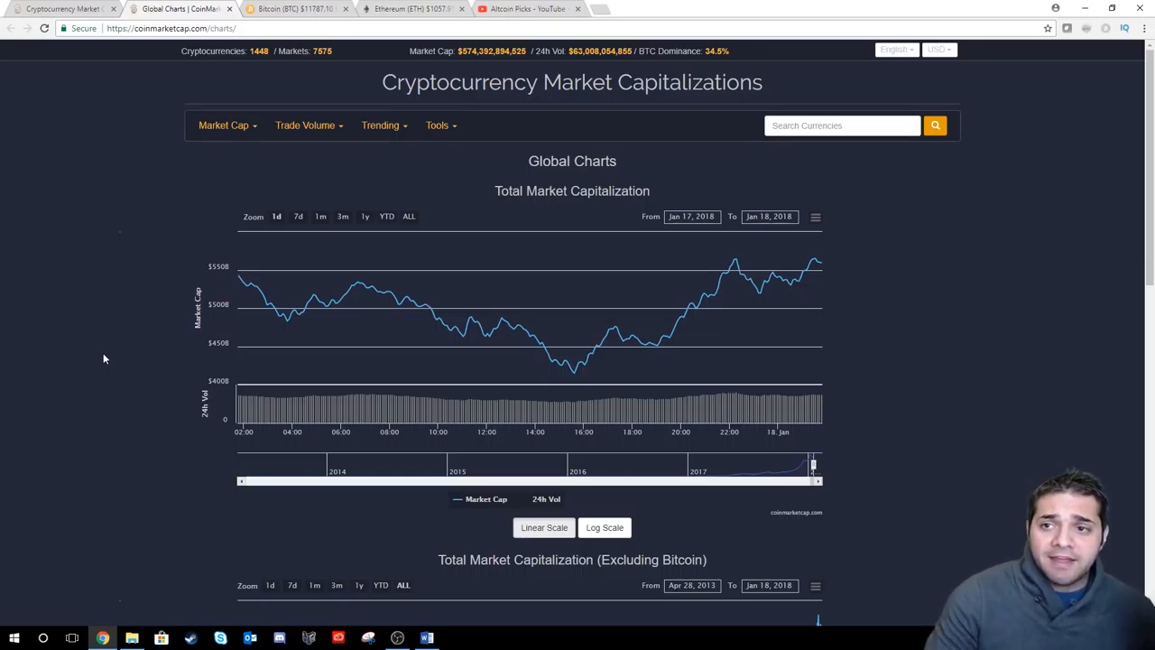
- Switch to Bitcoin's page showing $11,787.10, +6.58% and its one-day chart
{"action": "left_click", "coordinate": [296, 9]}
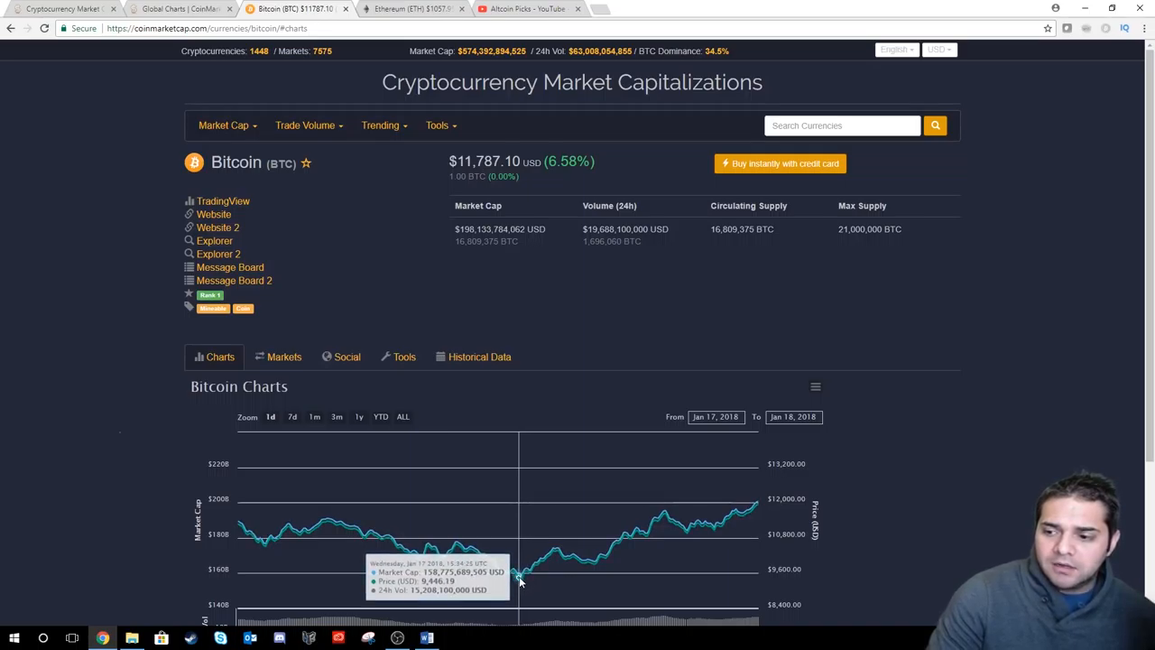
{"action": "mouse_move", "coordinate": [137, 422]}
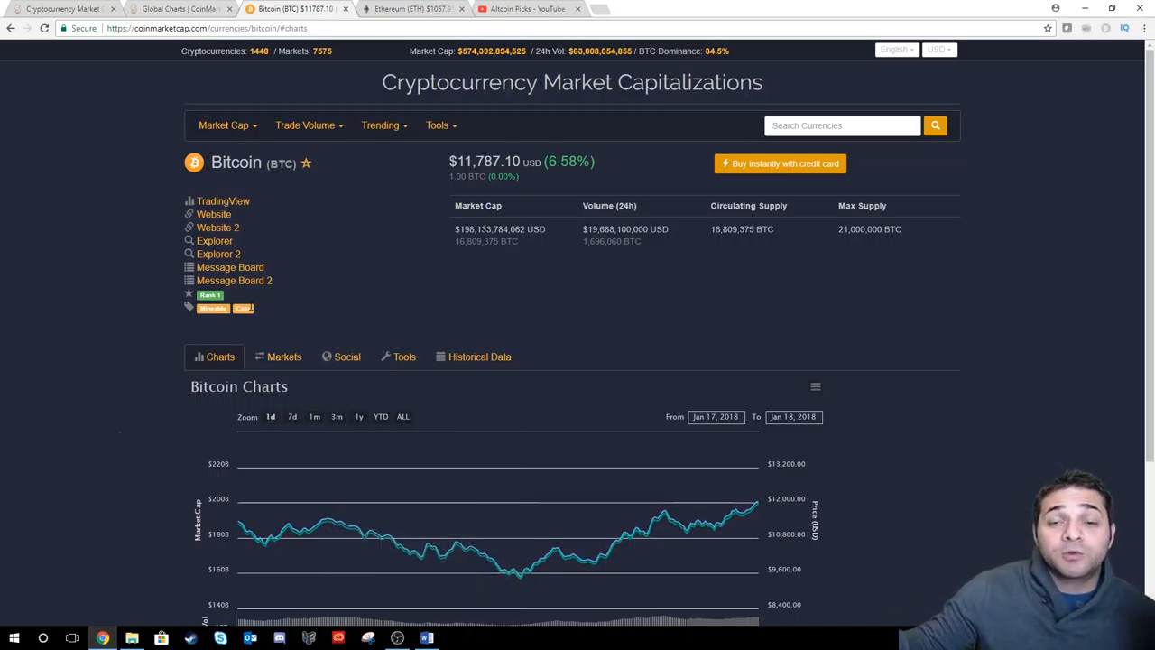
- Review Ethereum's page at $1,057.95, +5.96%, then reach the coin rankings menu
{"action": "left_click", "coordinate": [406, 7]}
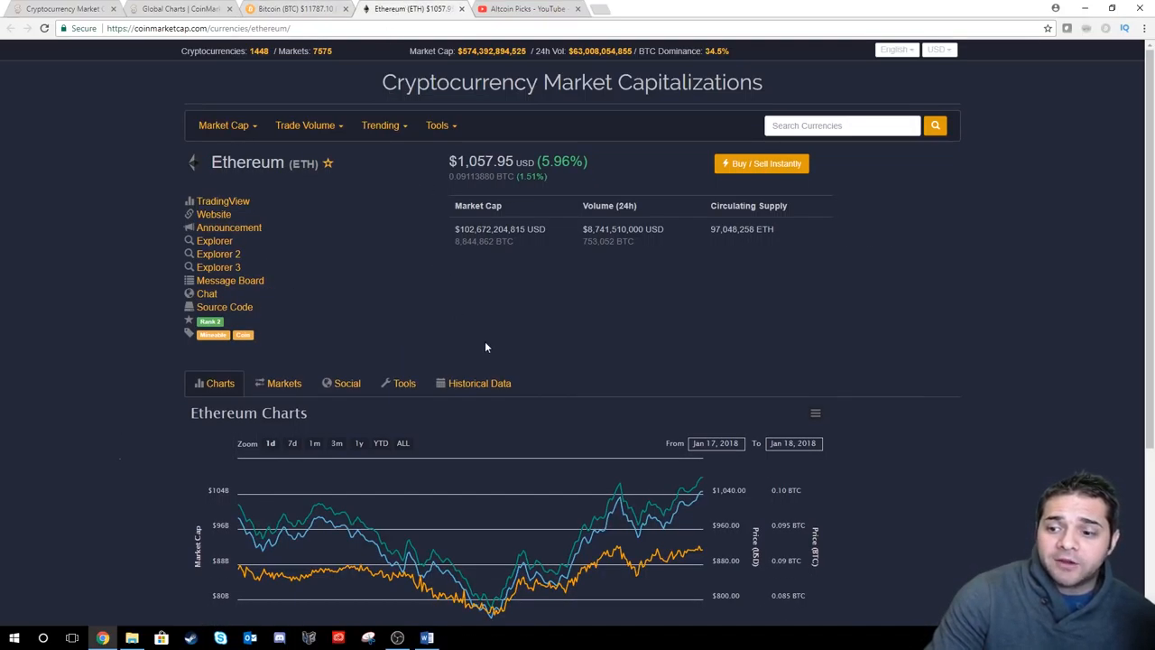
{"action": "mouse_move", "coordinate": [486, 379]}
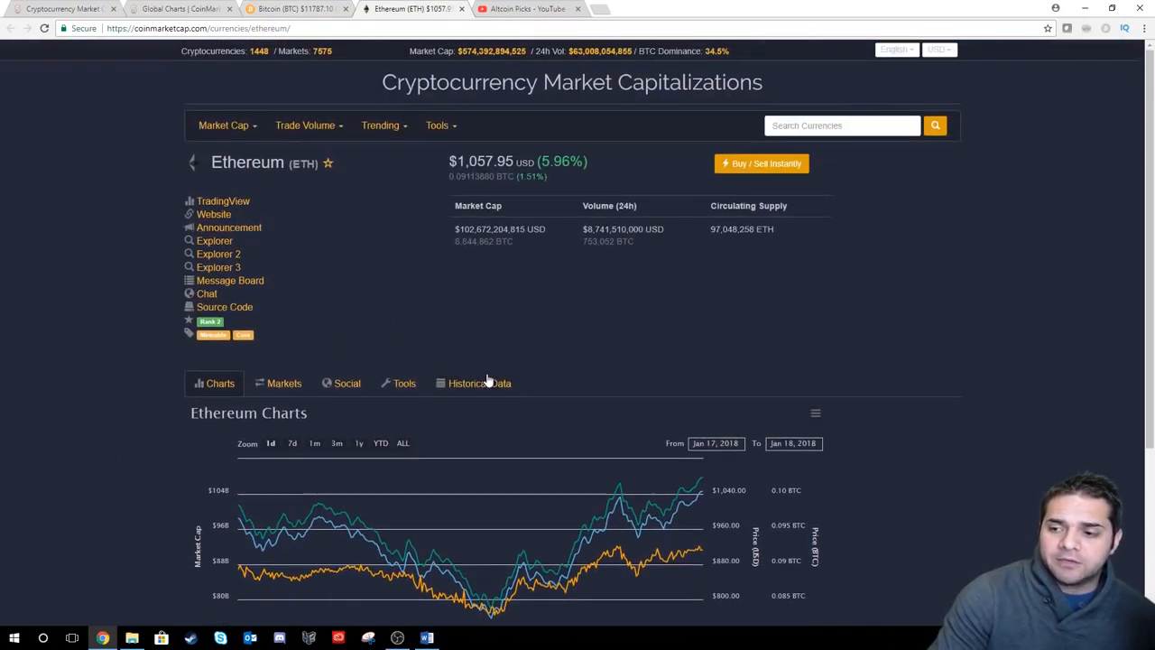
{"action": "scroll", "scroll_direction": "down", "scroll_amount": 3}
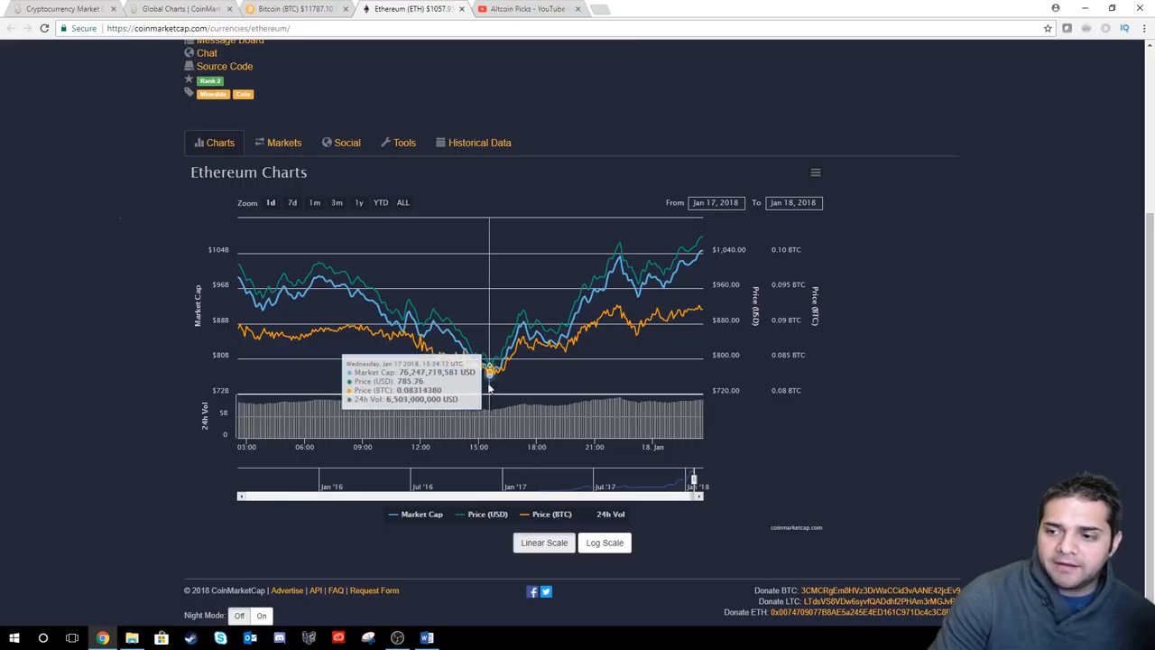
{"action": "mouse_move", "coordinate": [486, 390]}
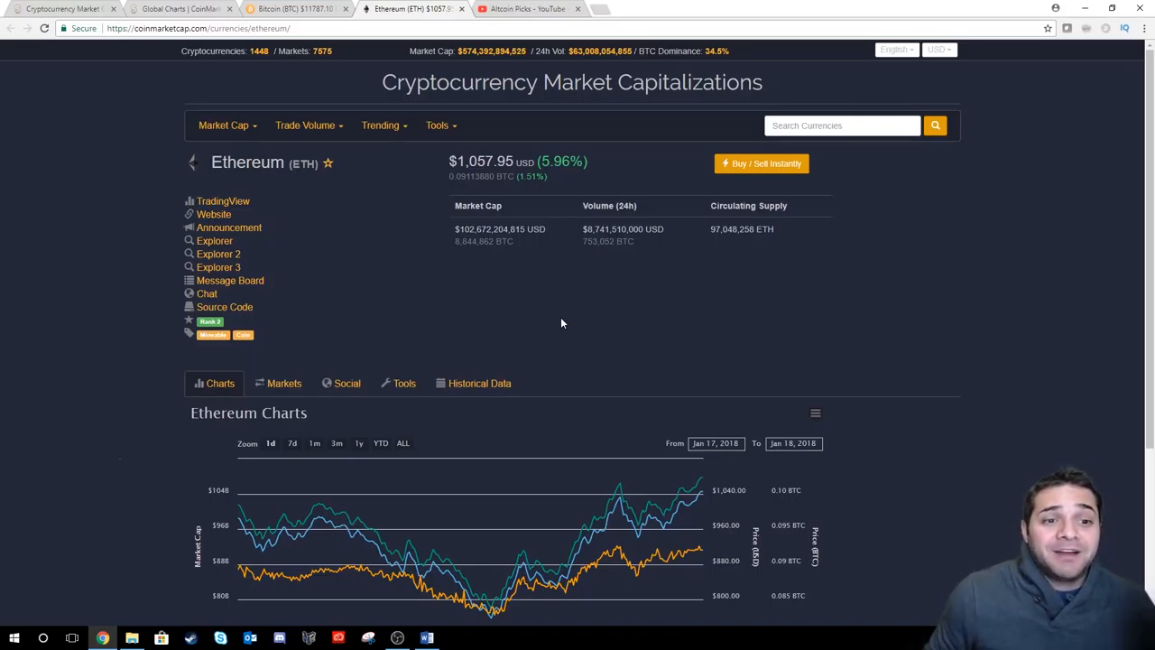
{"action": "left_click", "coordinate": [224, 124]}
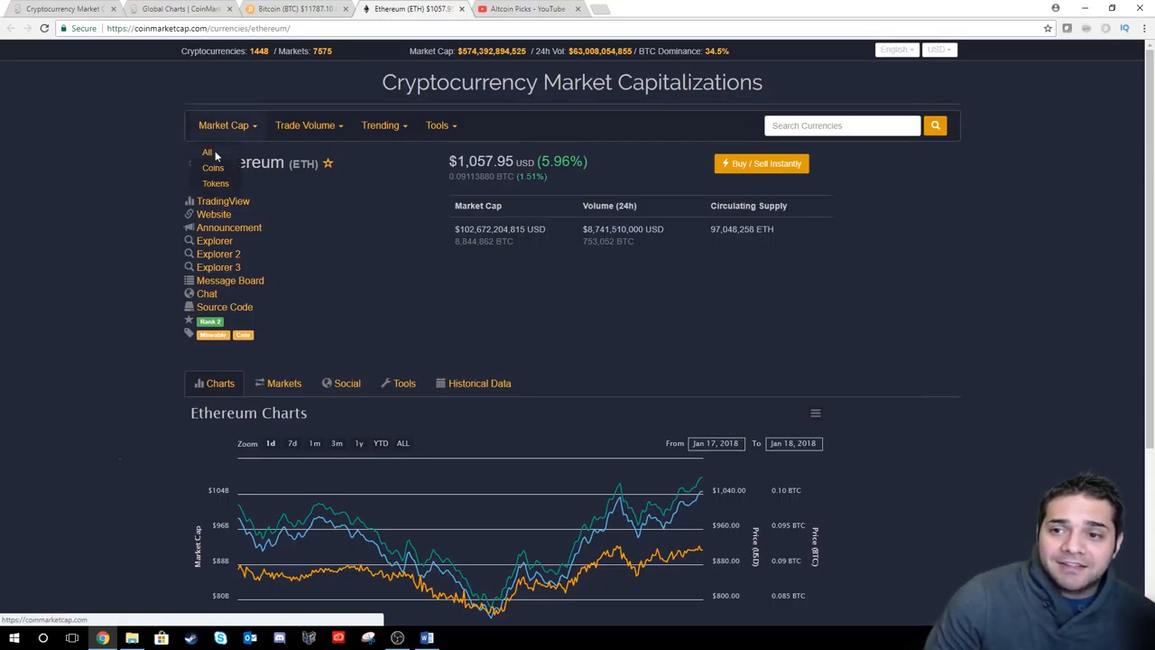
- Sort the full ranking by 24h change, go to the next 100 and load BitConnect's chart at -37.88%
{"action": "left_click", "coordinate": [206, 151]}
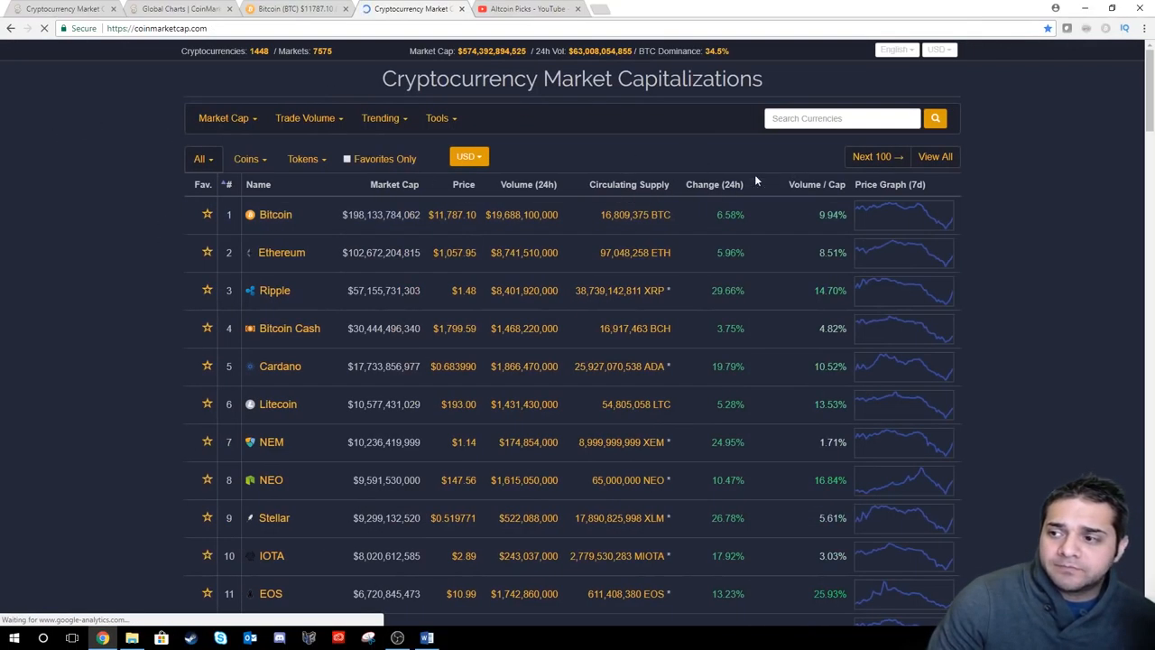
{"action": "left_click", "coordinate": [715, 184]}
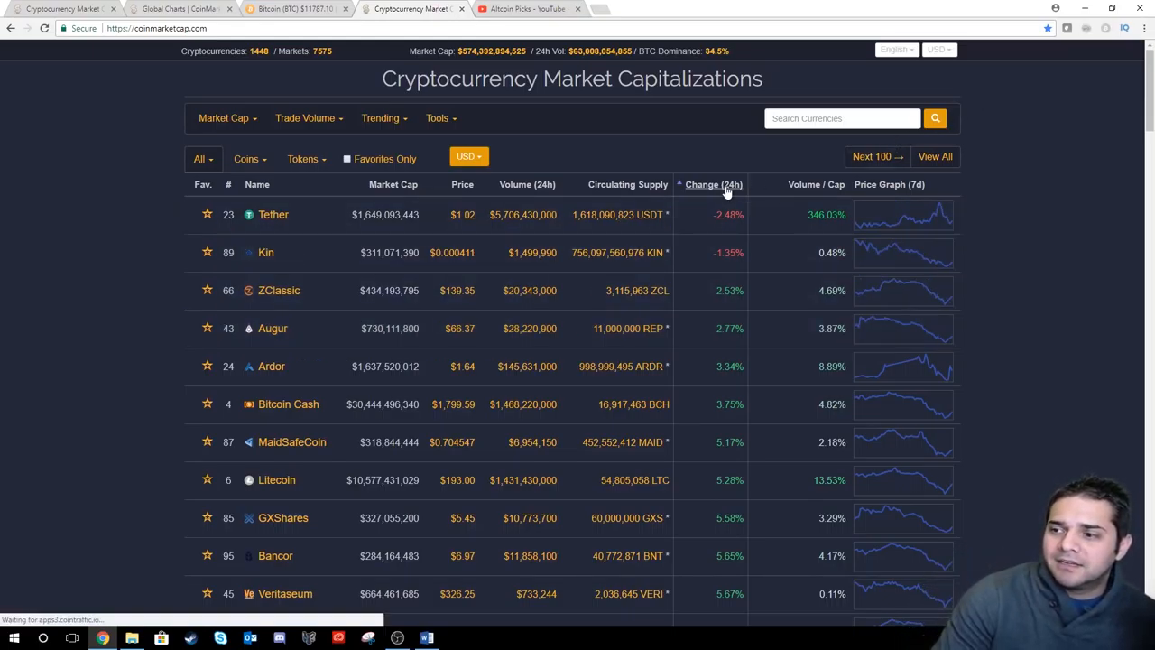
{"action": "left_click", "coordinate": [873, 156]}
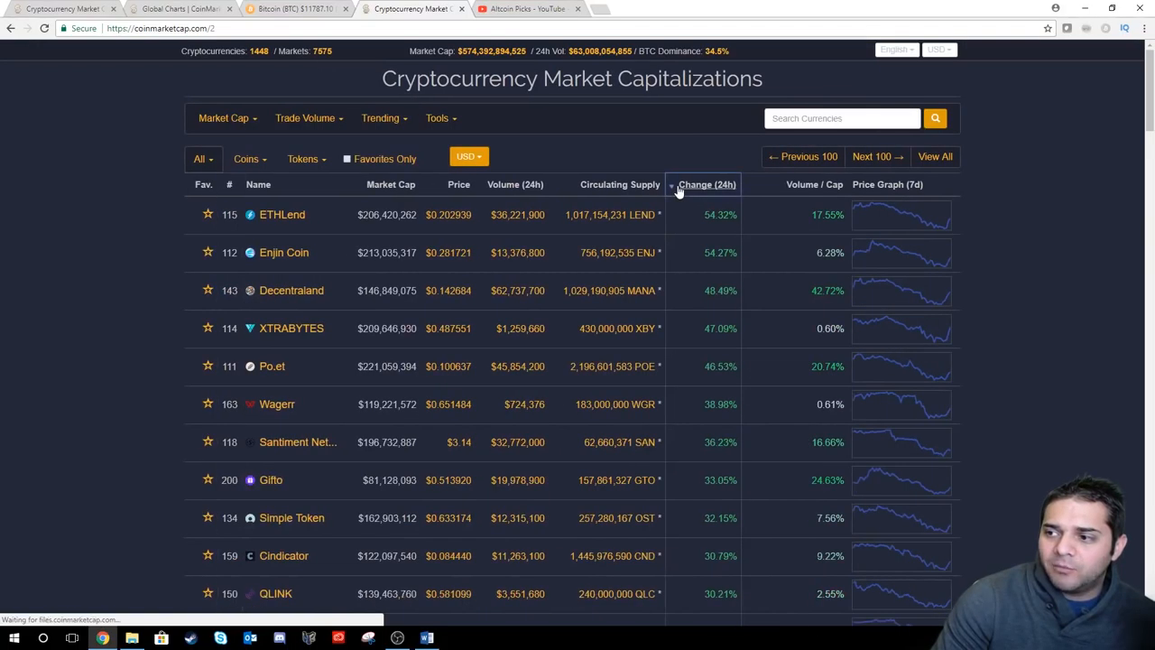
{"action": "left_click", "coordinate": [707, 184]}
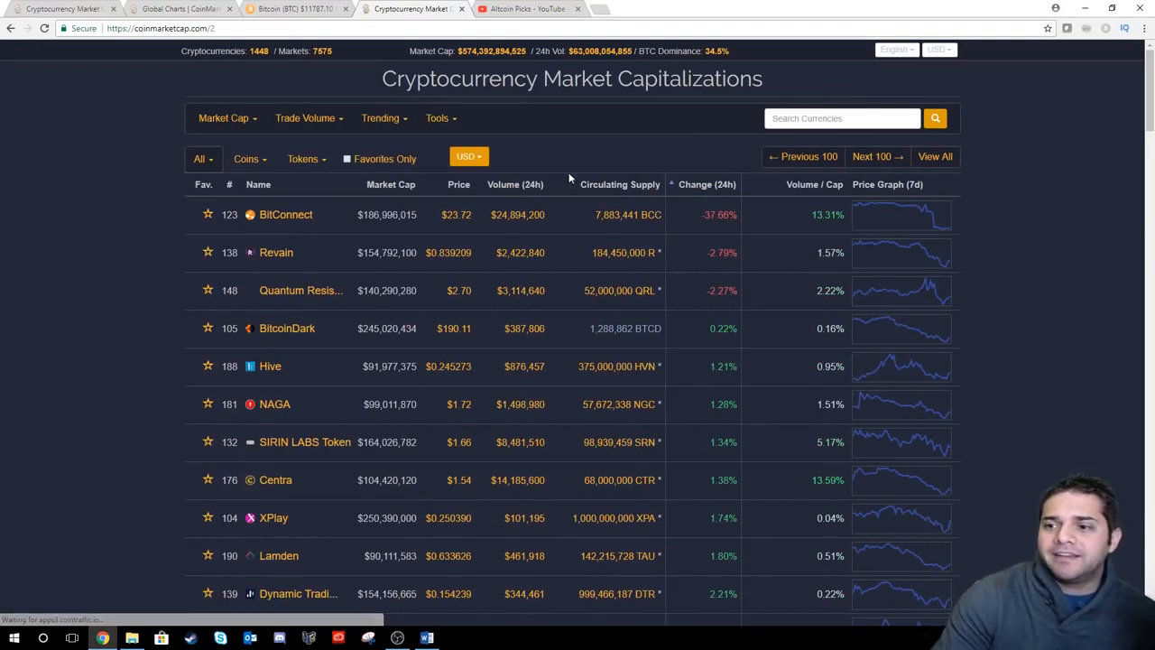
{"action": "left_click", "coordinate": [285, 213]}
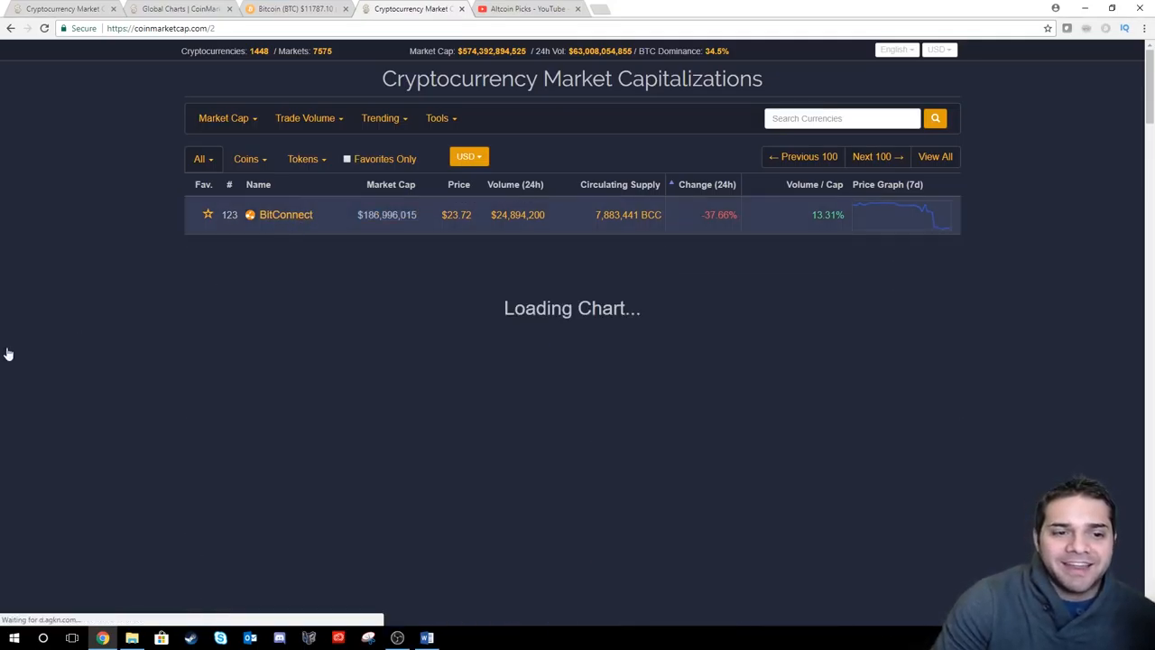
- Show BitConnect's page at $23.98 (-35.77%) with its chart narrowed to Jan 17–18 2018
{"action": "left_click", "coordinate": [285, 213]}
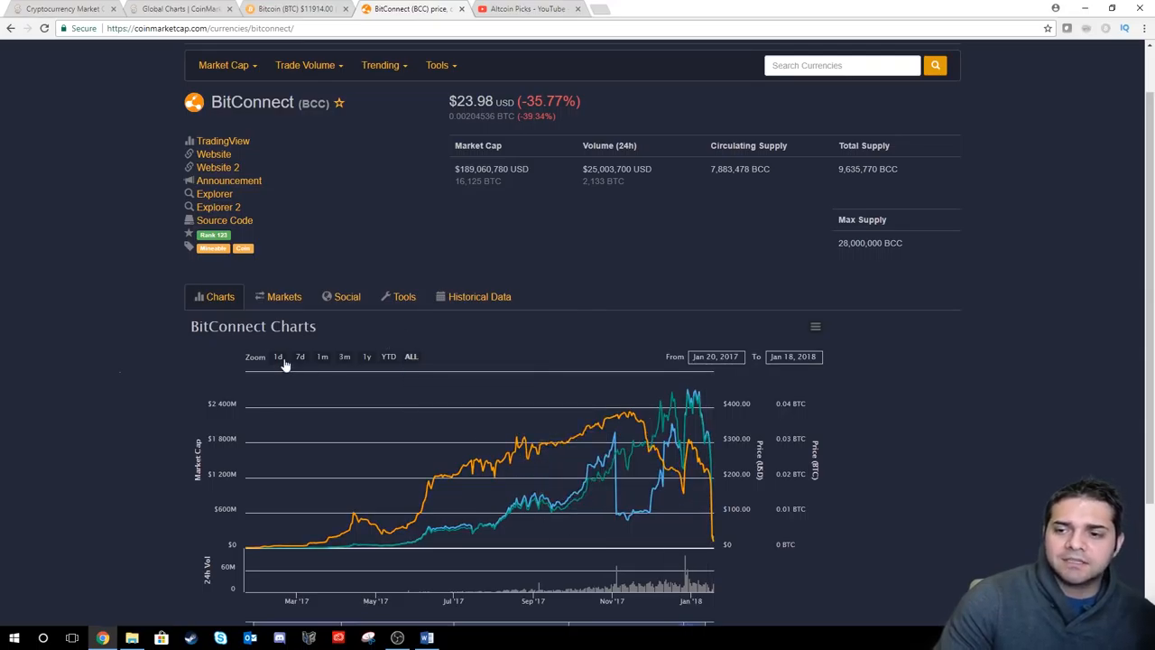
{"action": "left_click", "coordinate": [278, 356]}
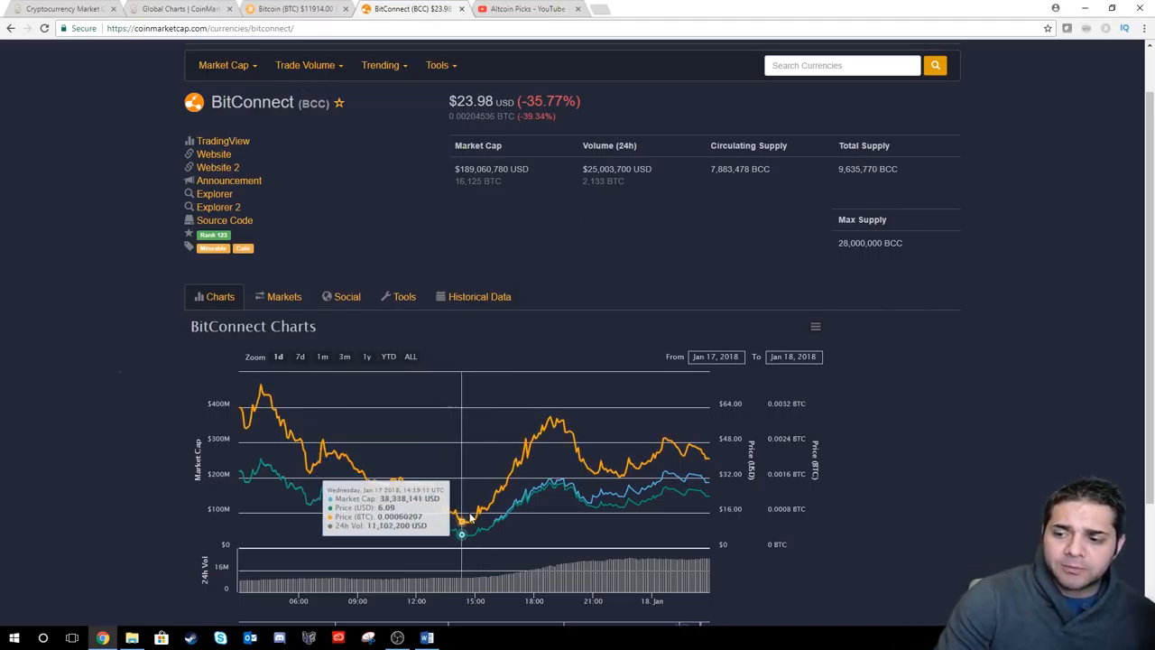
{"action": "mouse_move", "coordinate": [433, 521]}
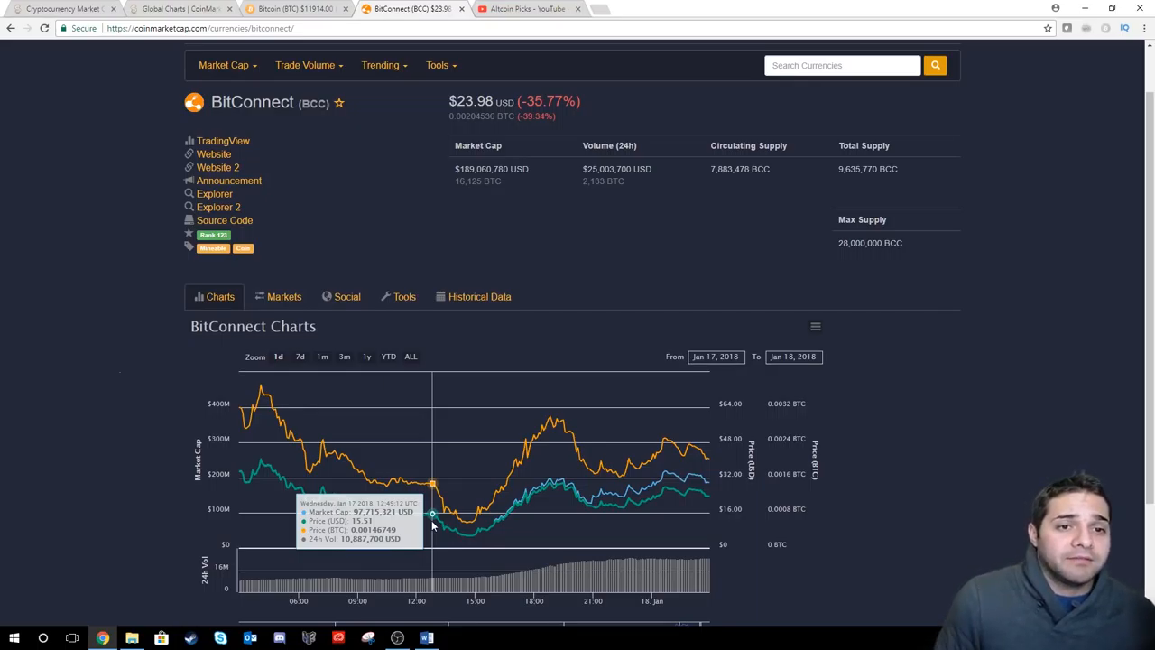
- Flip through Bee Token, Nucleus Vision, Experty, CargoX and land on Blockport's homepage
{"action": "left_click", "coordinate": [465, 9]}
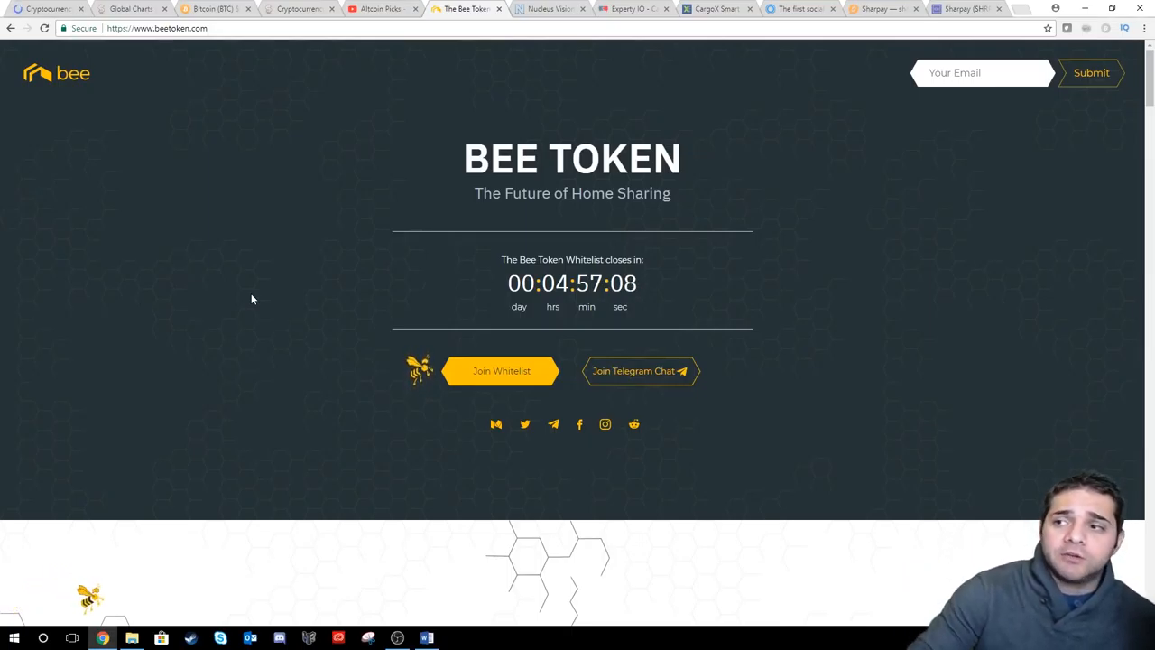
{"action": "left_click", "coordinate": [548, 9]}
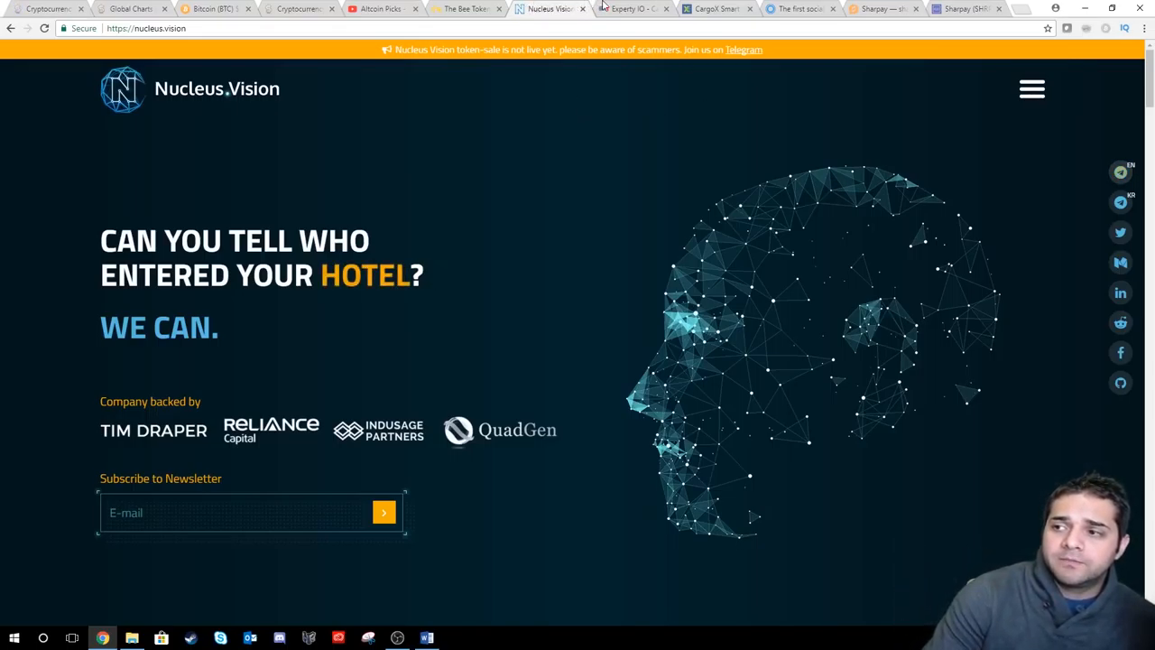
{"action": "left_click", "coordinate": [633, 7]}
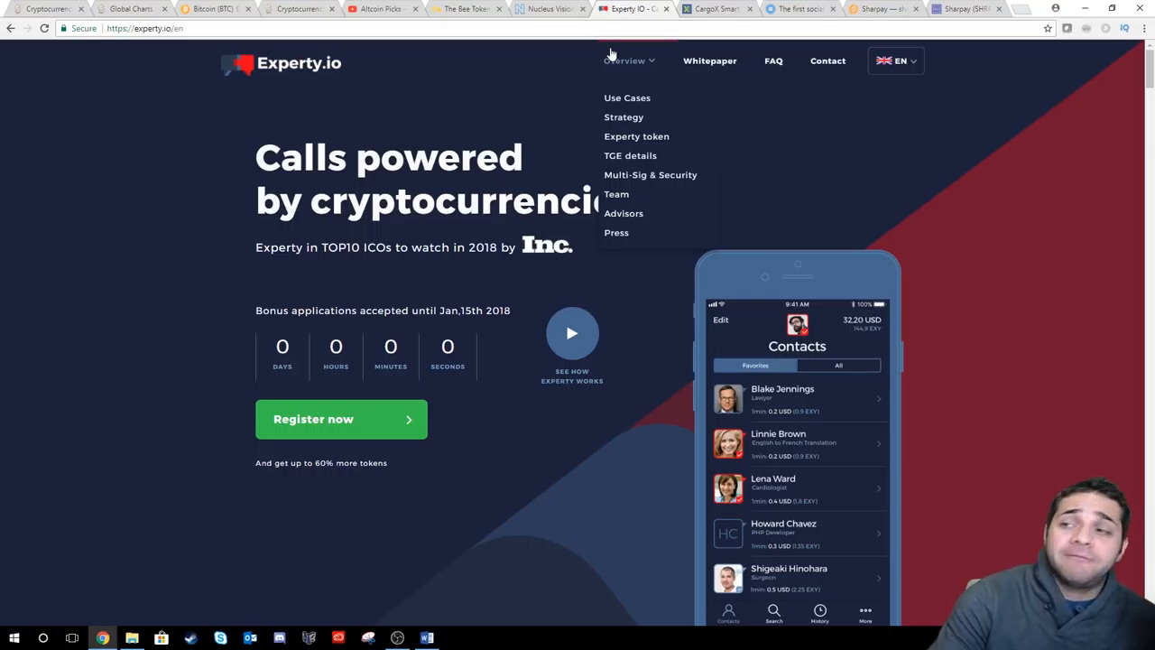
{"action": "left_click", "coordinate": [715, 9]}
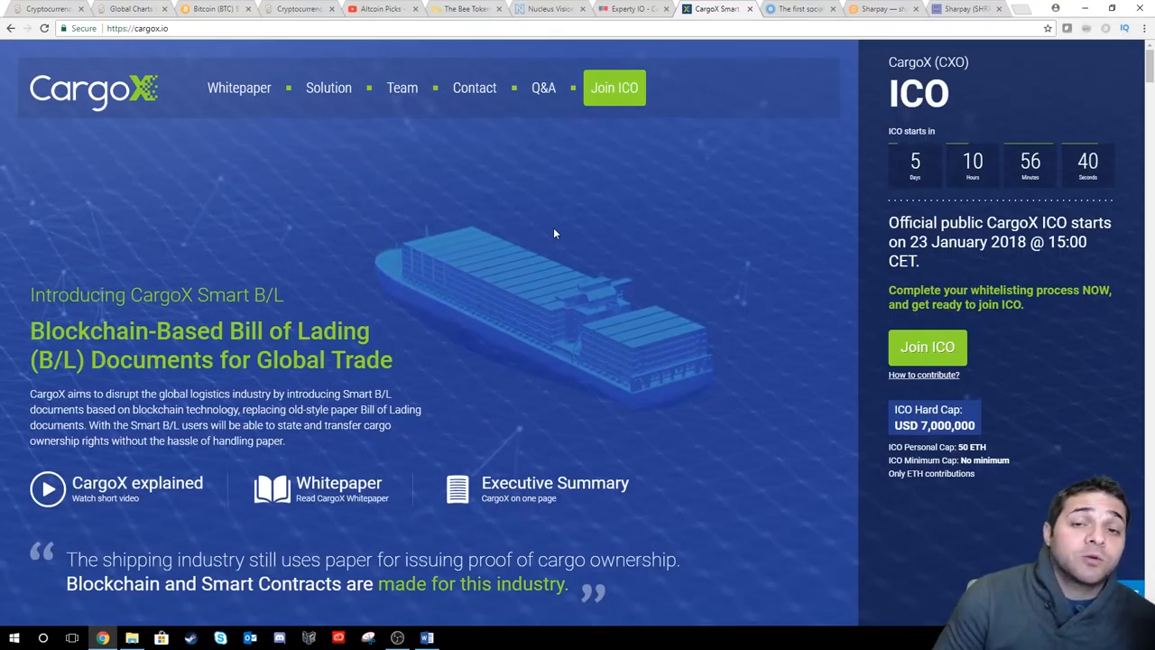
{"action": "left_click", "coordinate": [797, 9]}
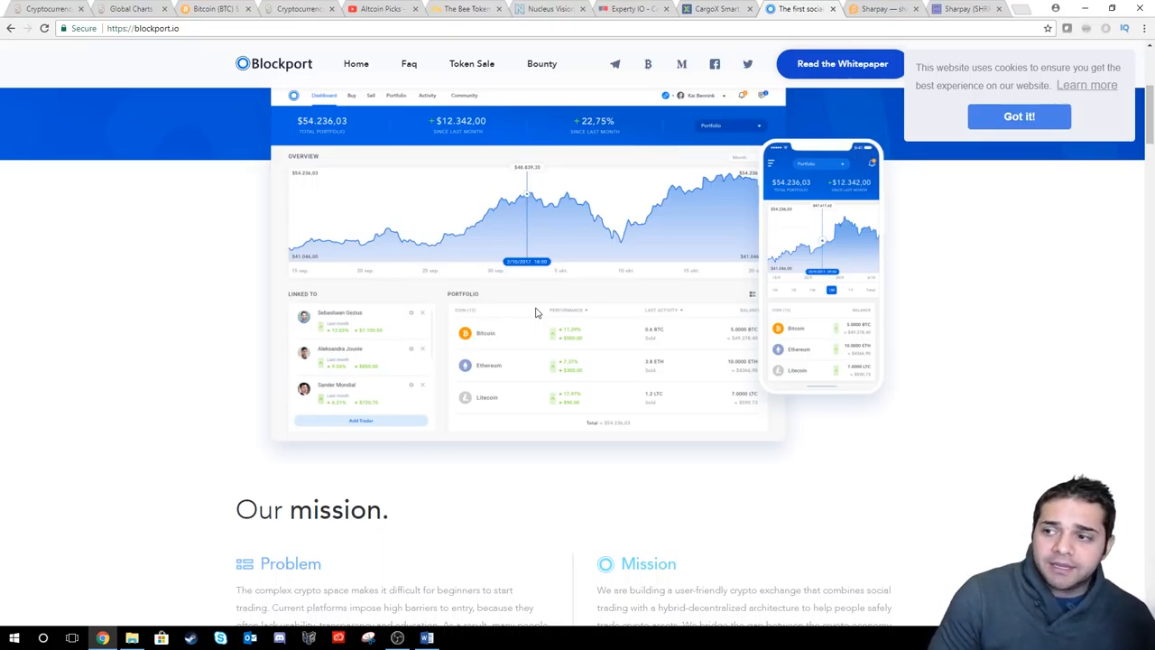
{"action": "scroll", "scroll_direction": "up", "scroll_amount": 3}
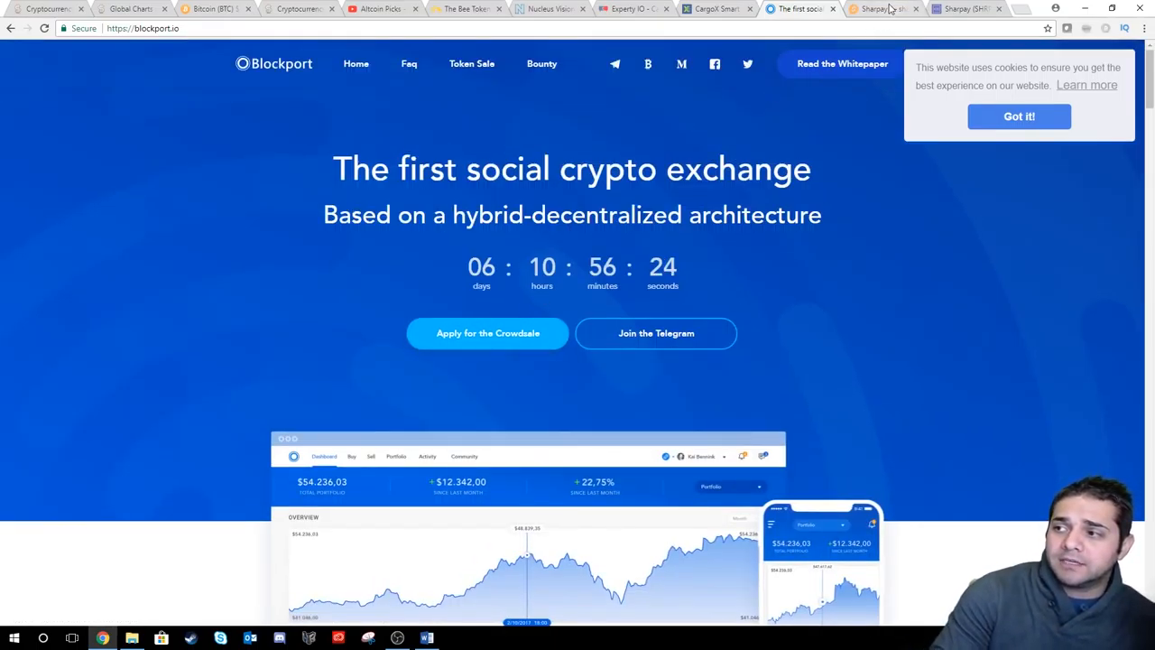
- Read the CoinDesk Mavericks Bitcoin article, then land on the Altcoin Picks YouTube channel
{"action": "left_click", "coordinate": [882, 9]}
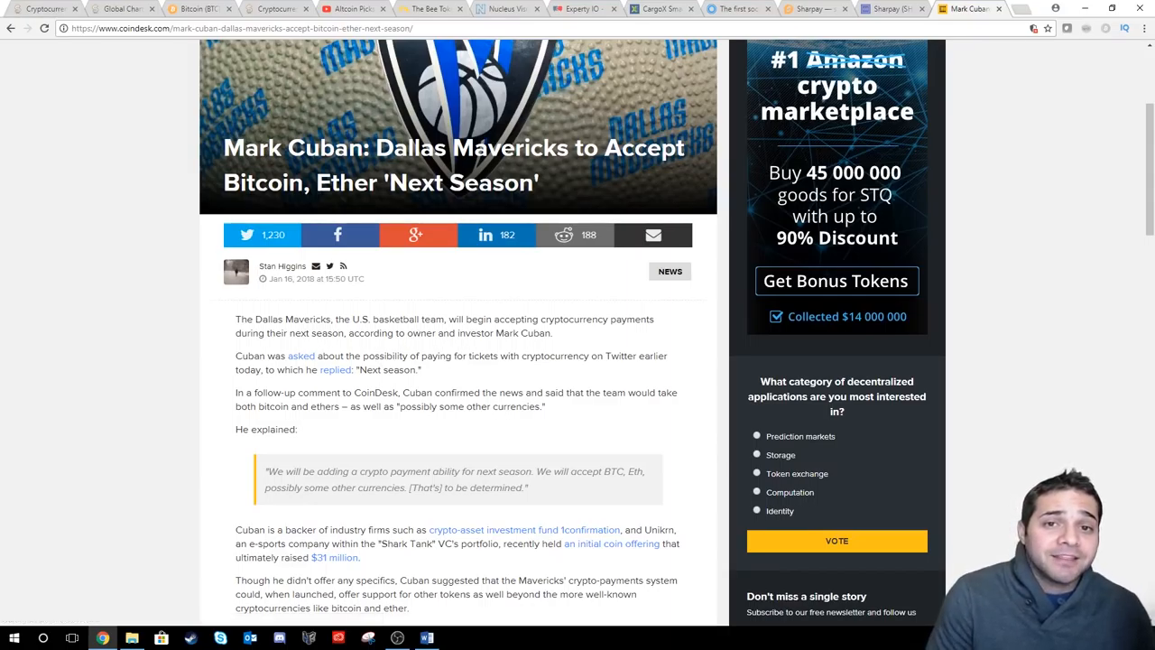
{"action": "left_click", "coordinate": [352, 9]}
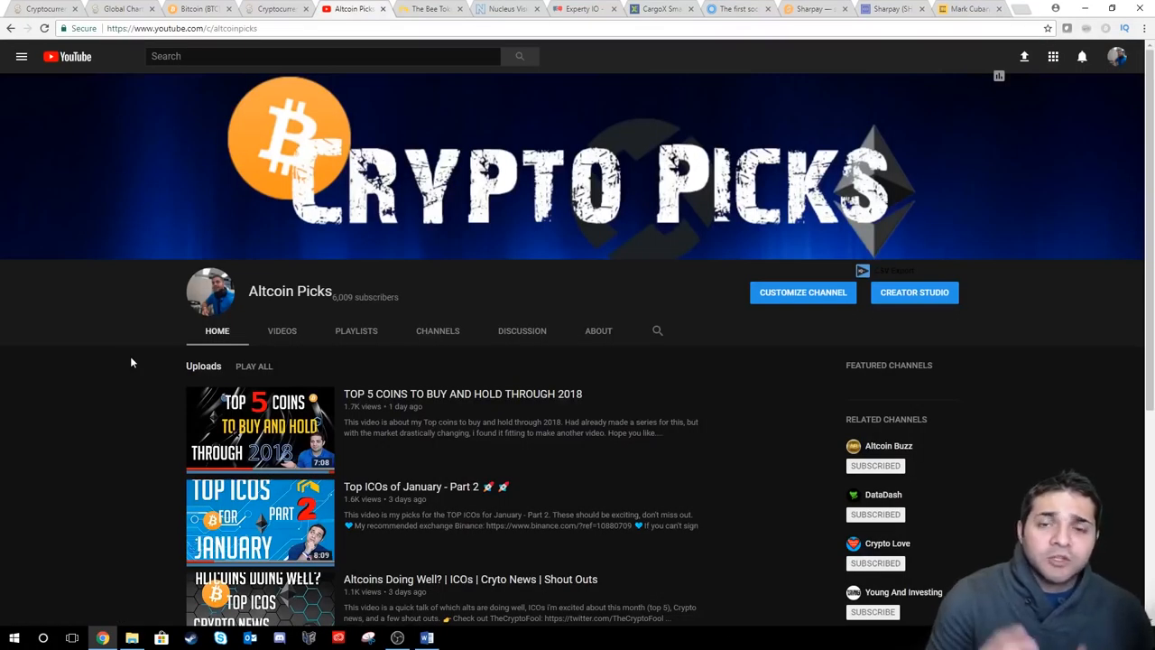